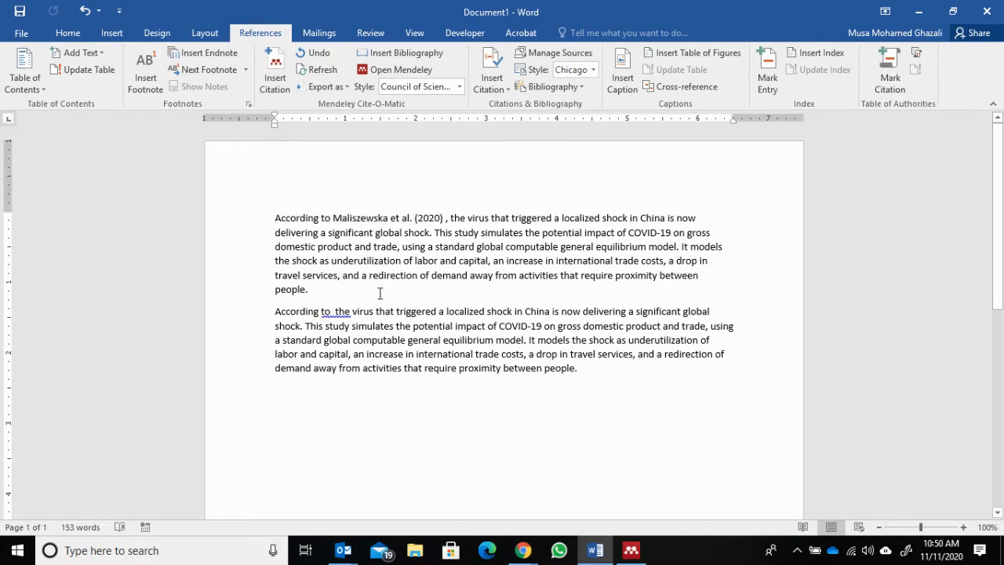
mouse_move(359, 324)
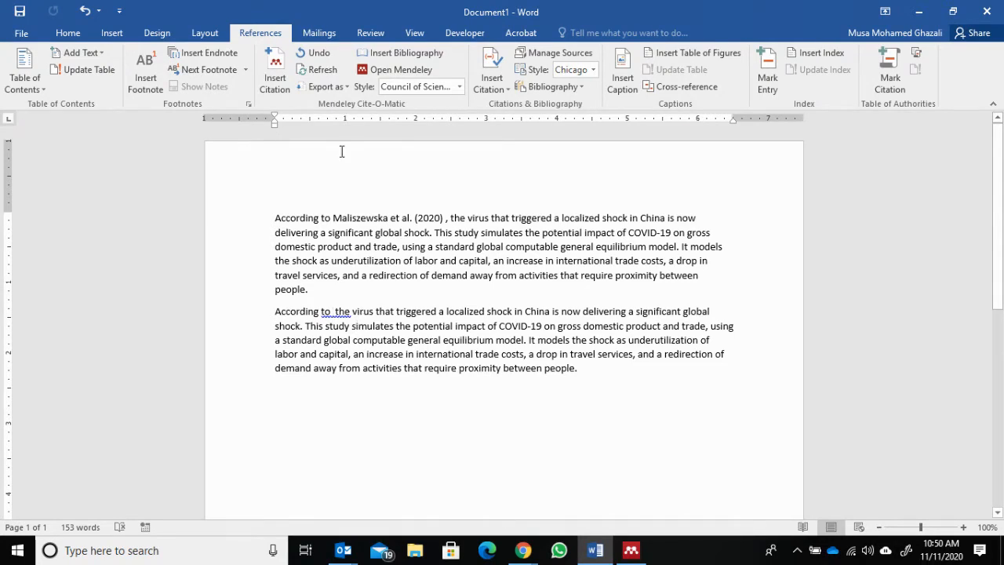
Insert the Mendeley citation for Maliszewska et al. 2020 after 'According to'
left_click(274, 71)
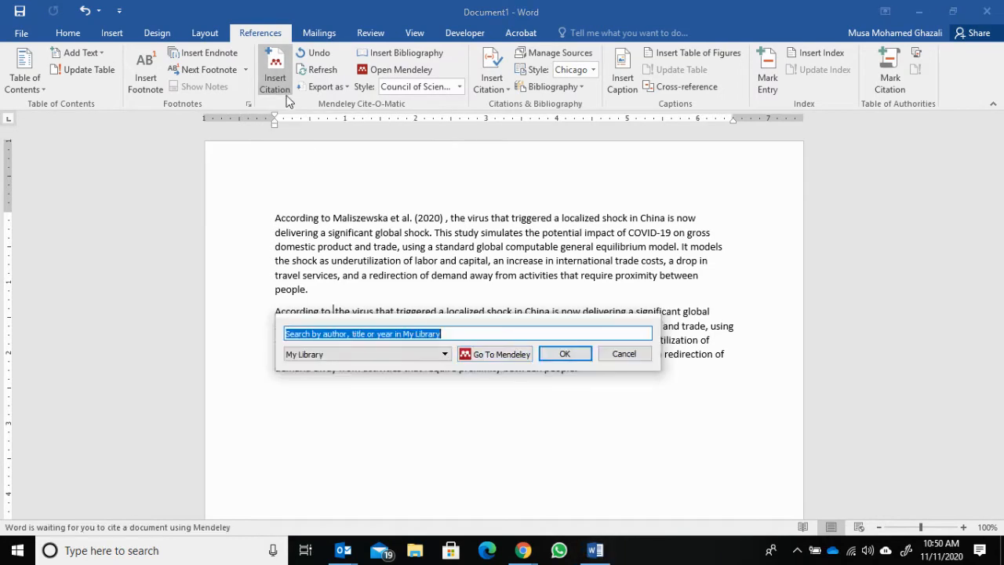
left_click(495, 354)
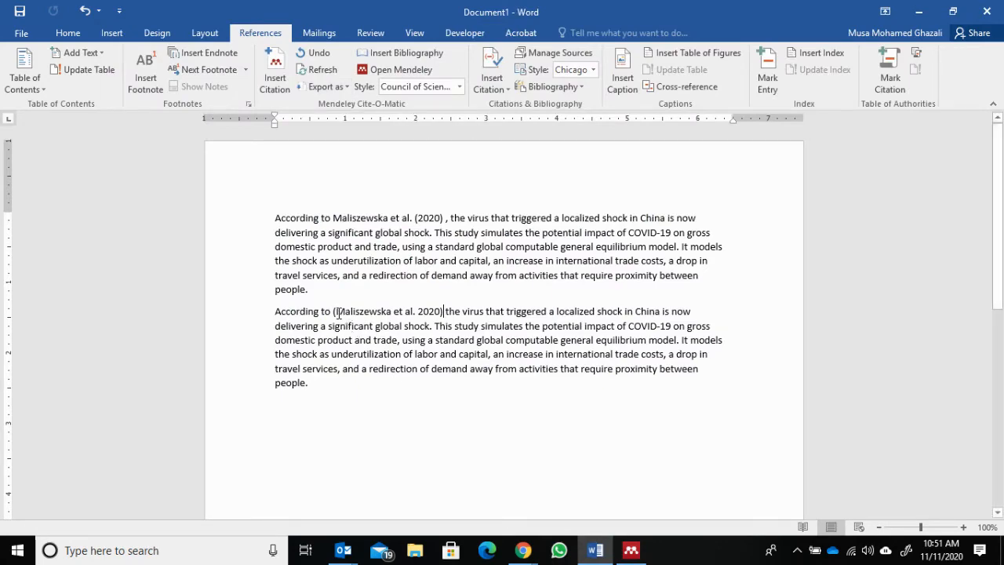
Select the Maliszewska 2020 citation and bring up its edit options
double_click(356, 311)
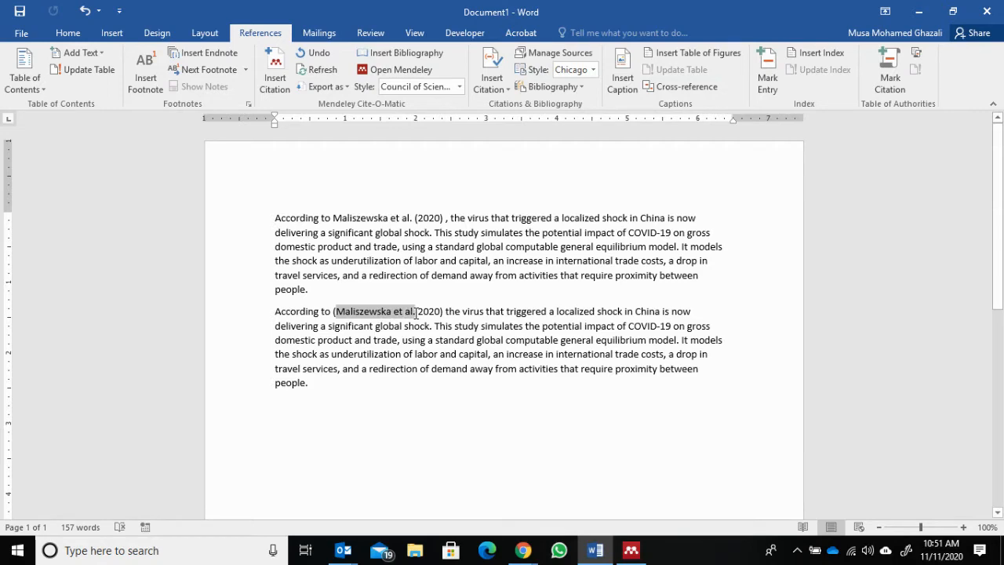
right_click(375, 312)
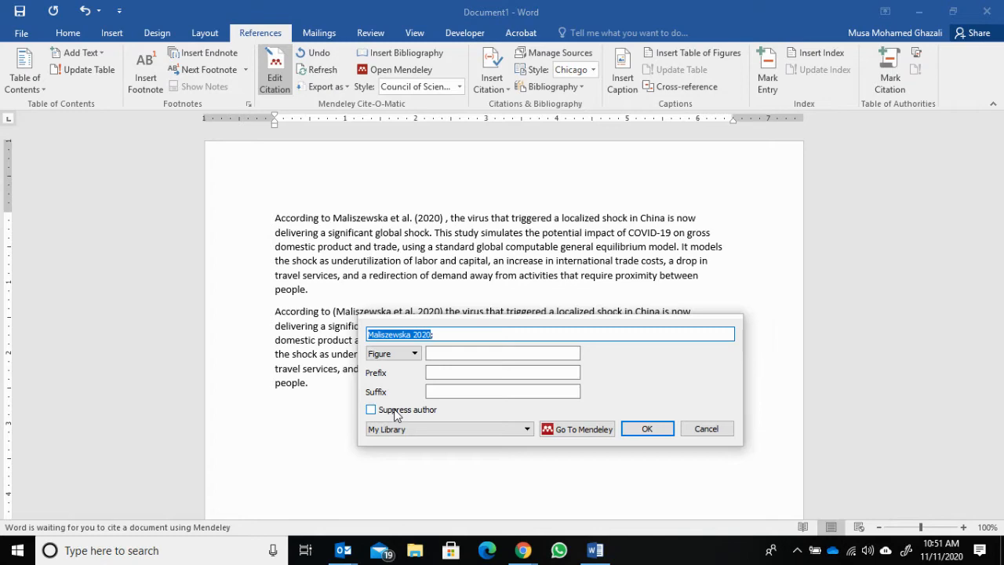
Suppress the citation's author and type 'Maliszewska et al.' before (2020)
left_click(370, 409)
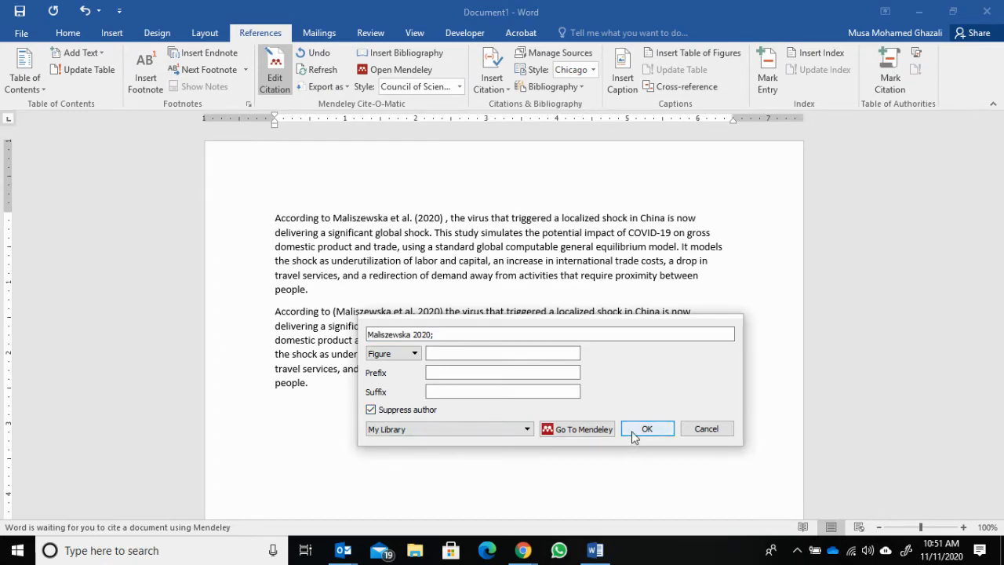
left_click(646, 428)
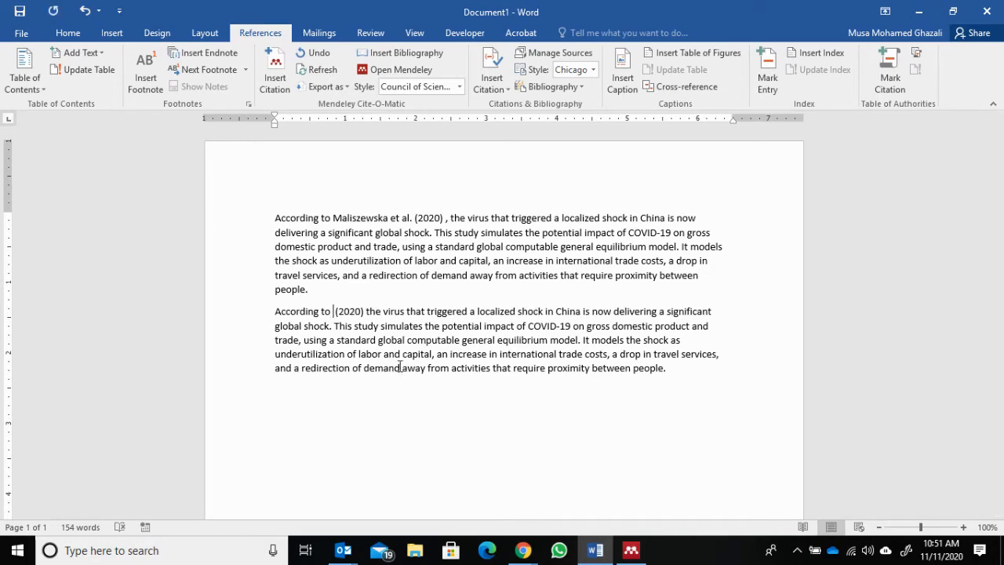
type("Maliszewska et al.")
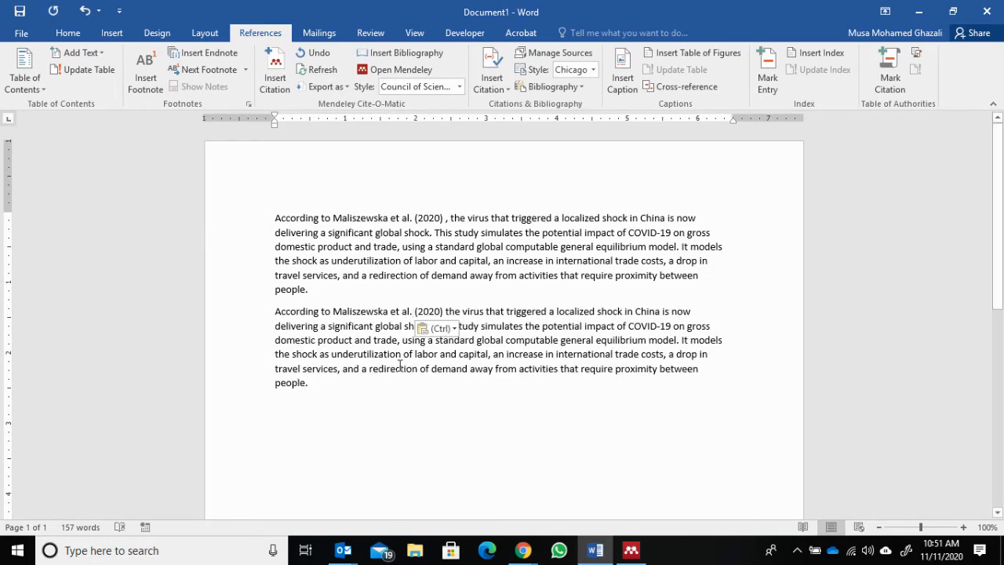
mouse_move(467, 314)
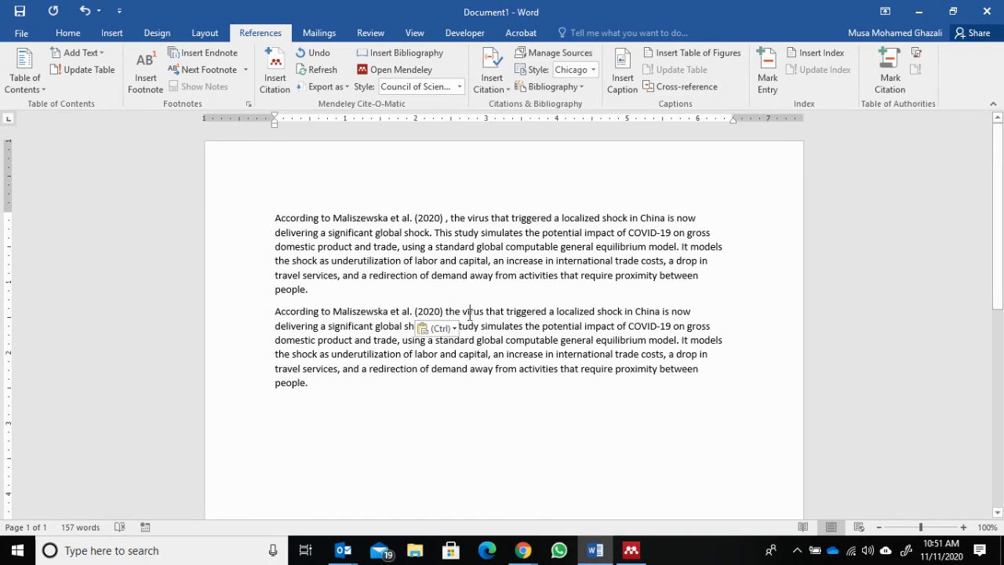